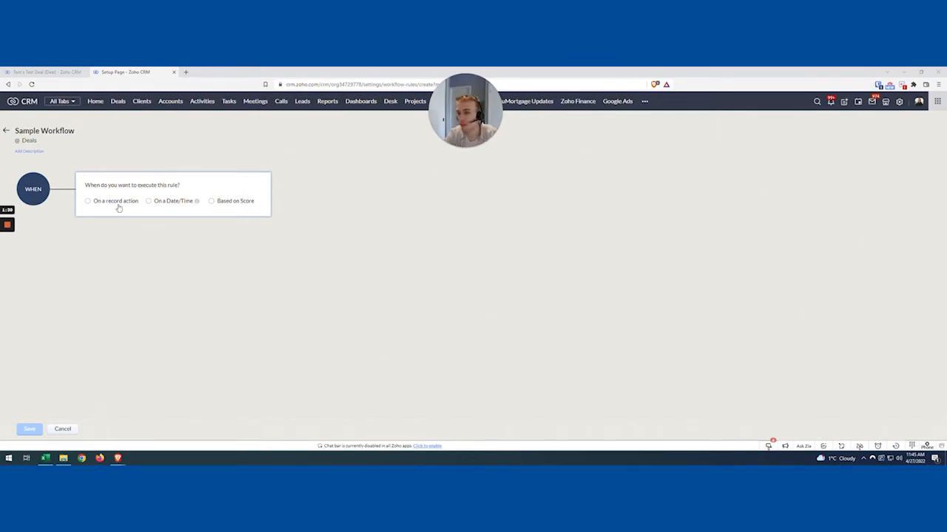
Trigger the workflow on record edit when Client Name or Account Type is modified
left_click(88, 201)
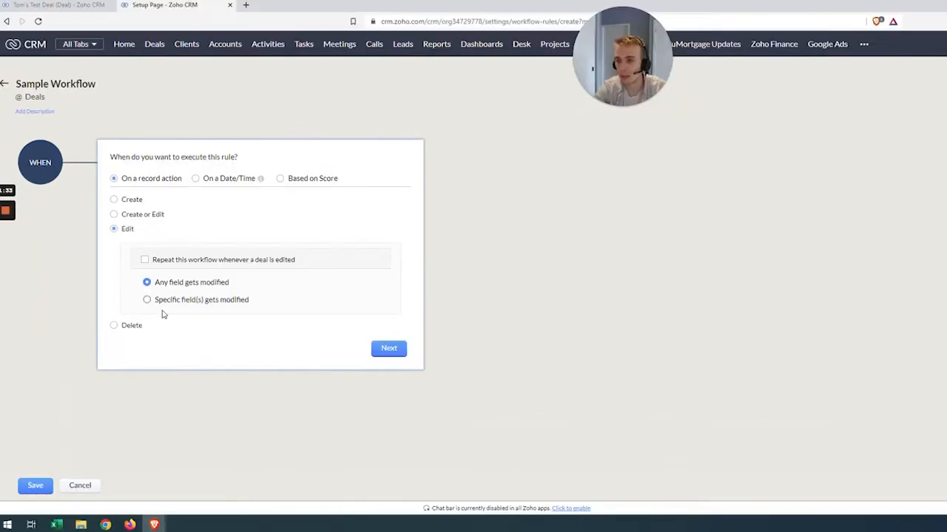
left_click(147, 300)
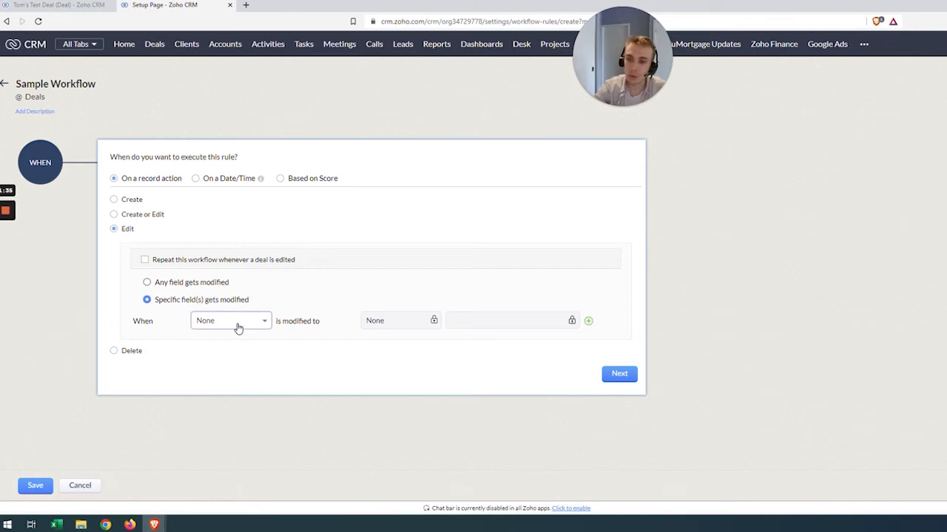
left_click(231, 320)
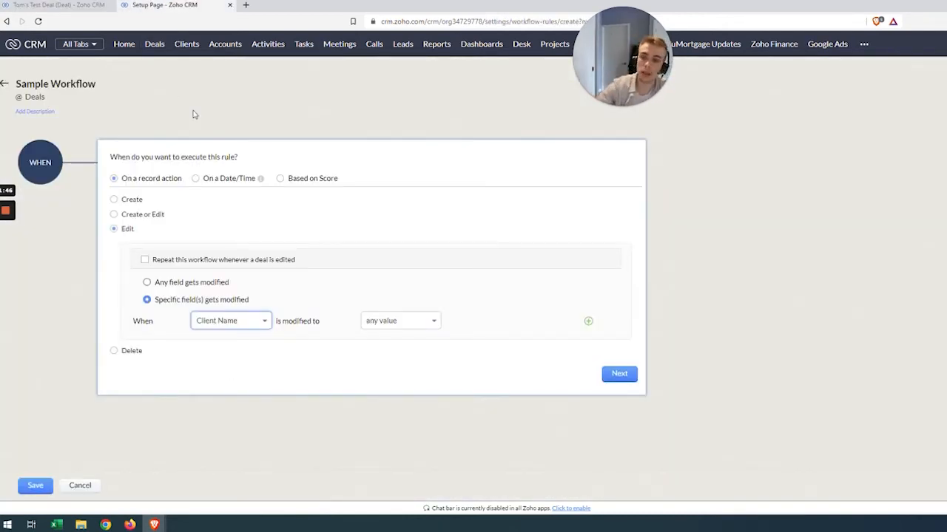
left_click(588, 321)
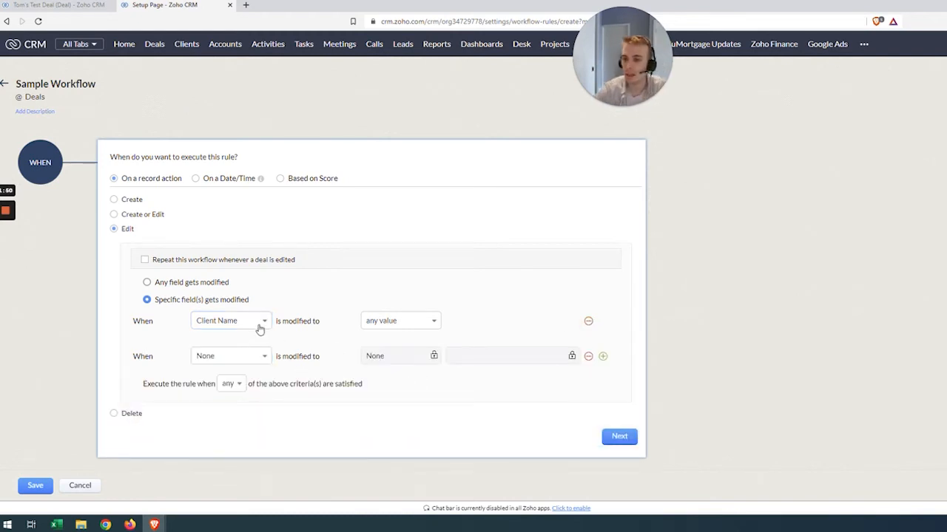
left_click(230, 356)
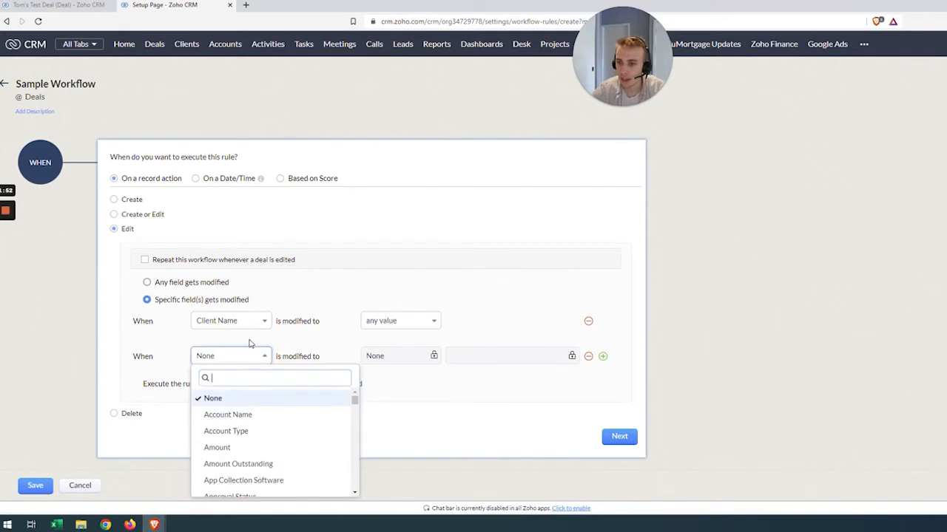
type("account t")
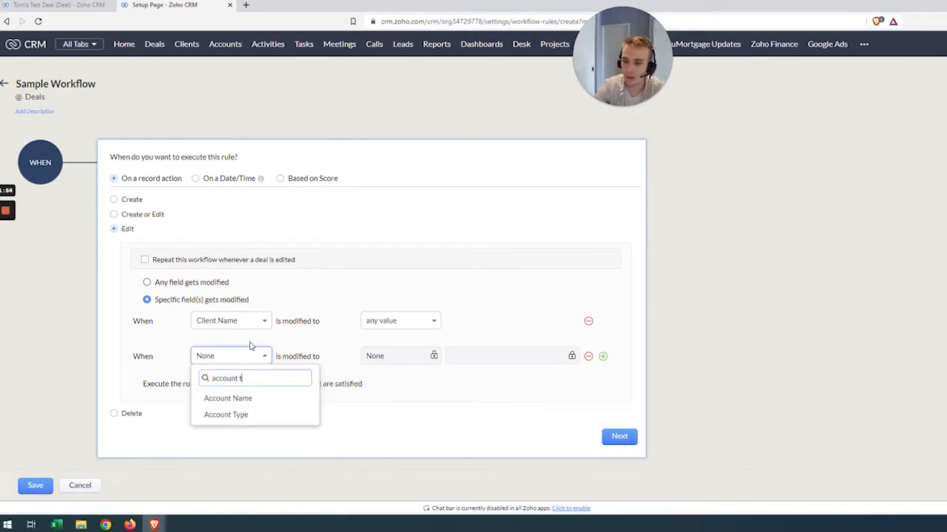
left_click(226, 414)
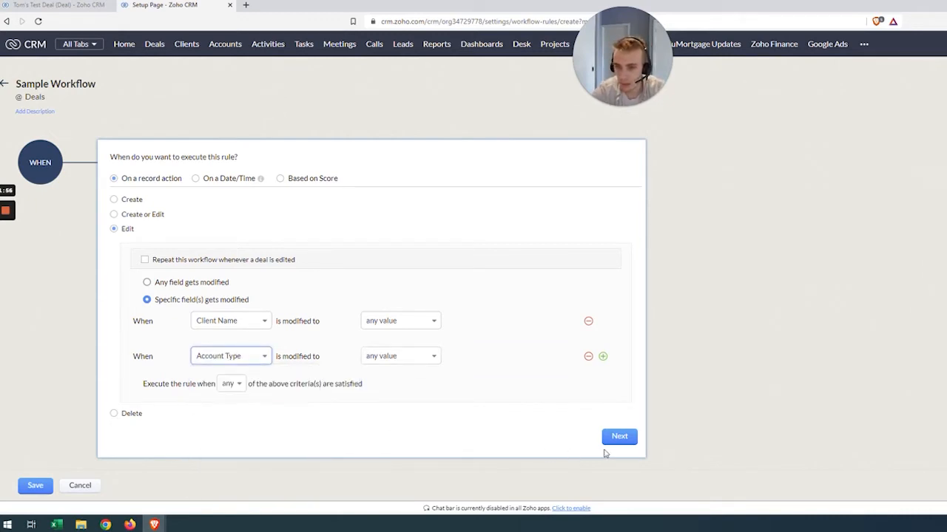
left_click(619, 436)
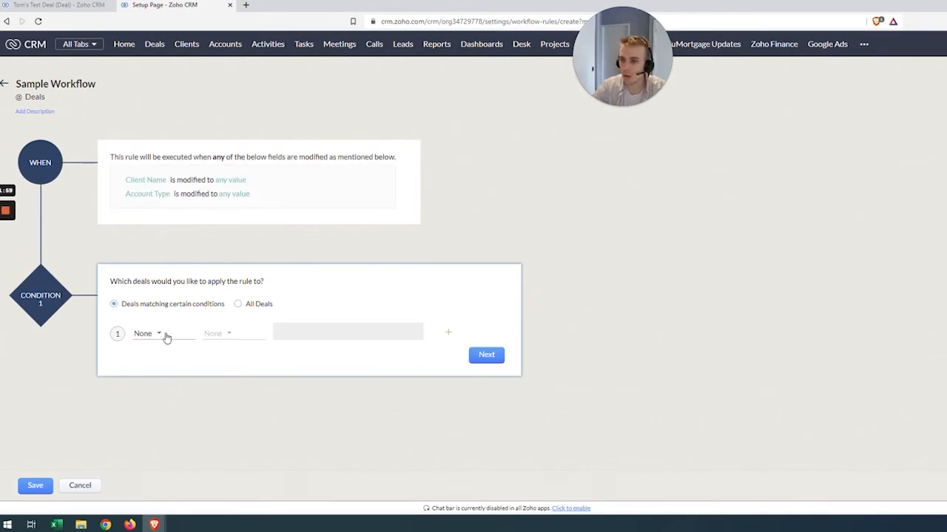
Add conditions Layout is Professional Services and Deal Name contains a match value
left_click(147, 334)
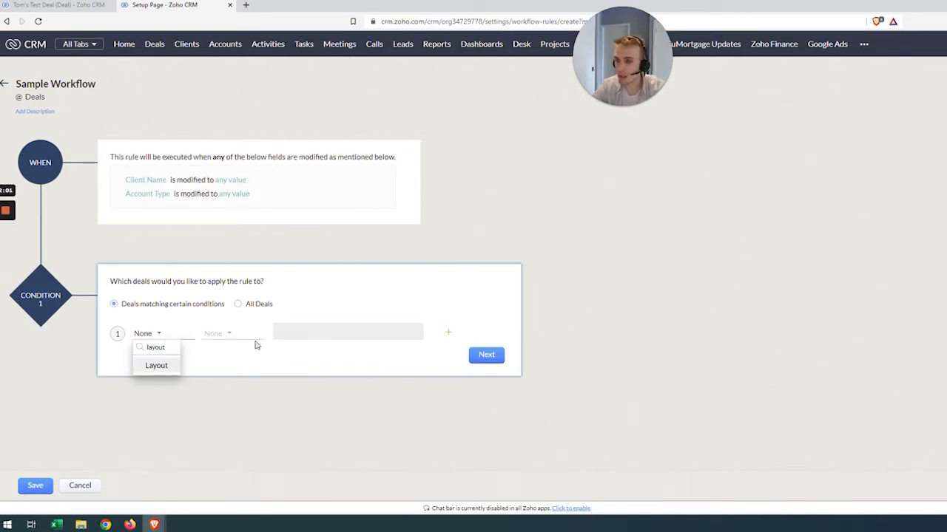
left_click(156, 364)
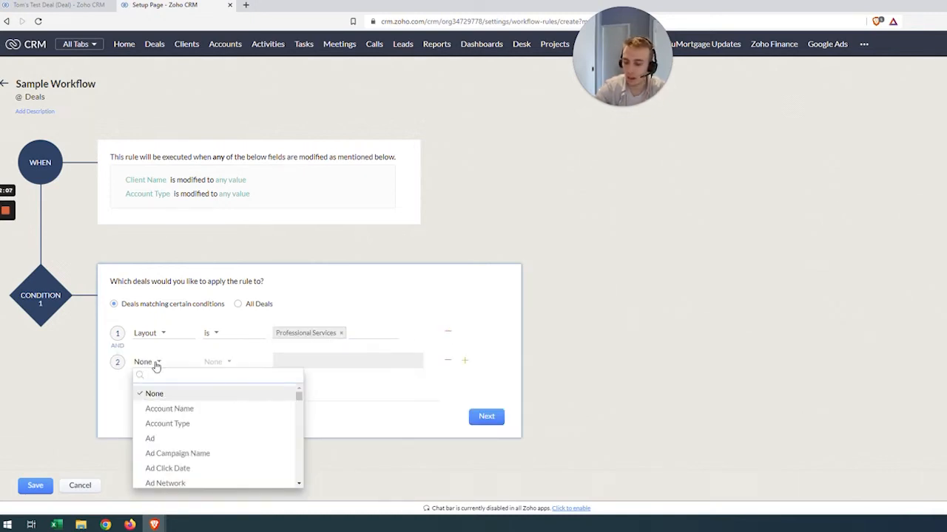
left_click(156, 361)
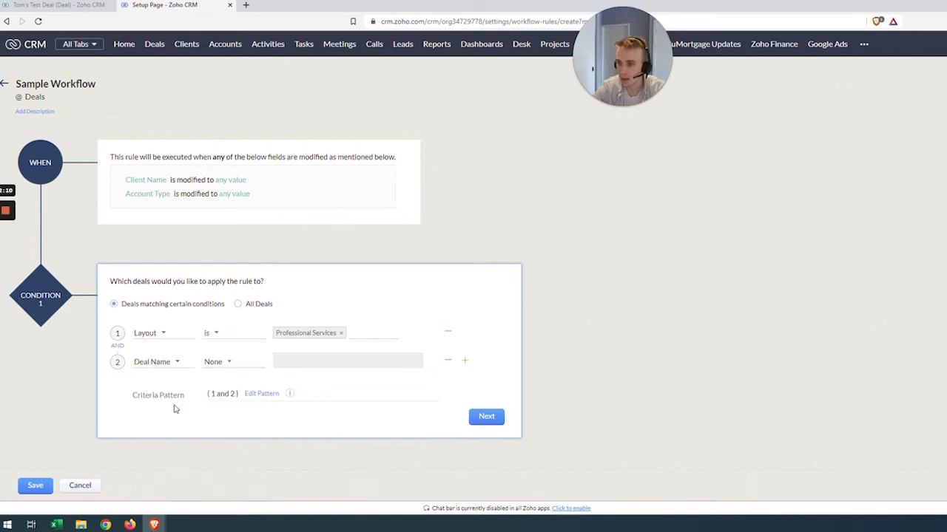
left_click(217, 362)
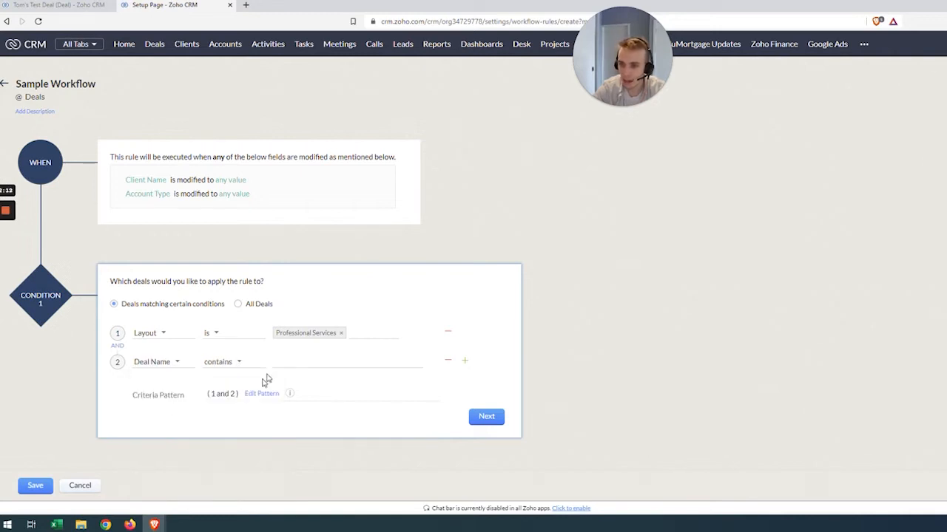
left_click(55, 5)
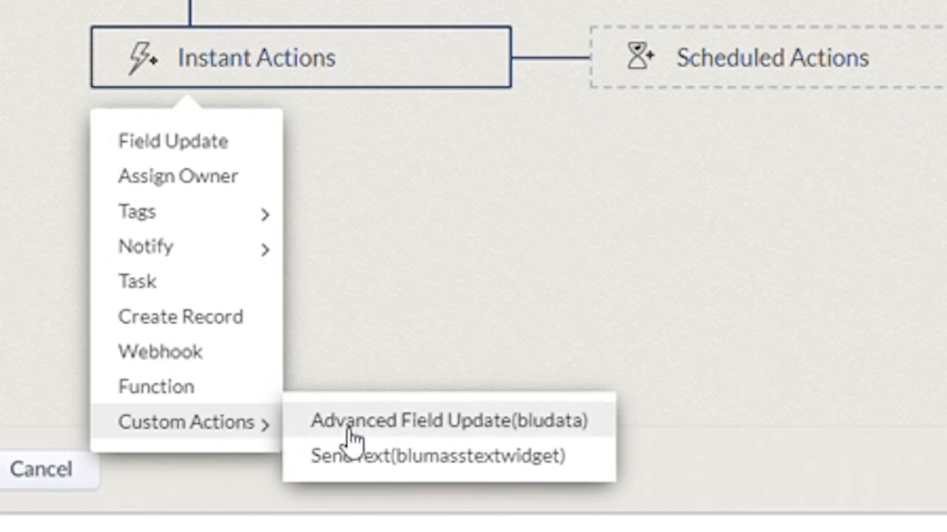
Add the Advanced Field Update (bludata) custom instant action
left_click(447, 421)
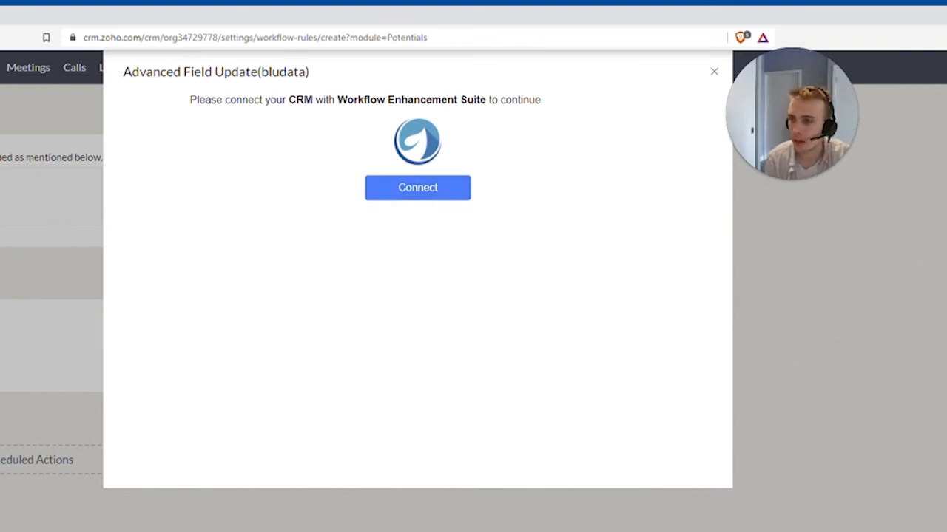
Connect Workflow Enhancement Suite and choose the Advanced Field Update data flow
left_click(417, 187)
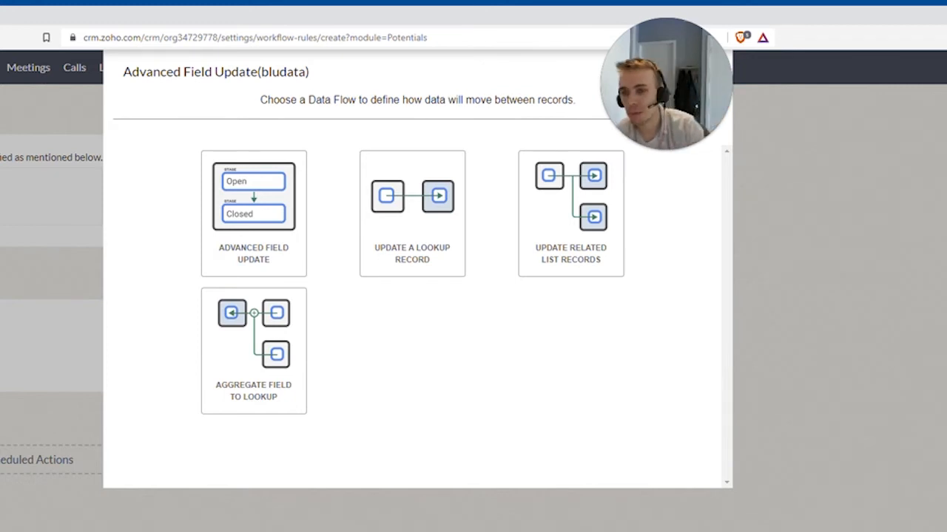
mouse_move(418, 381)
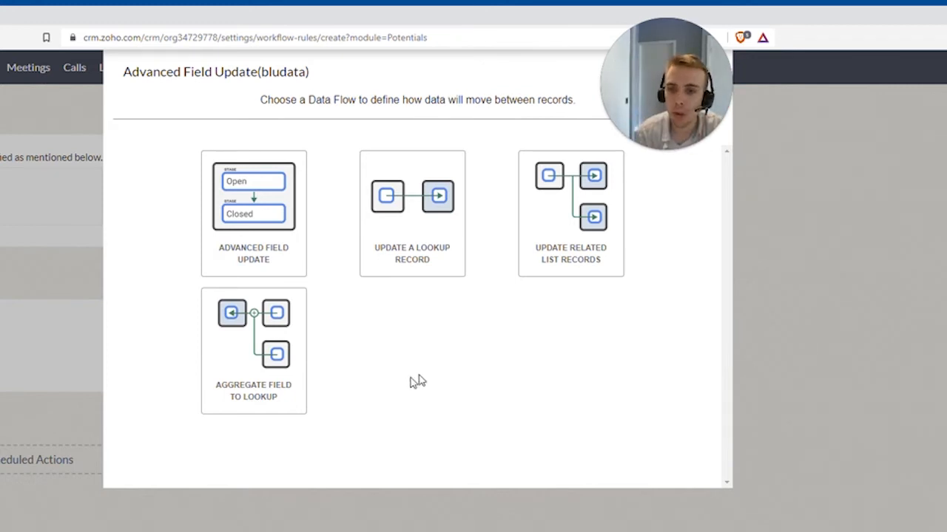
left_click(253, 214)
type("name")
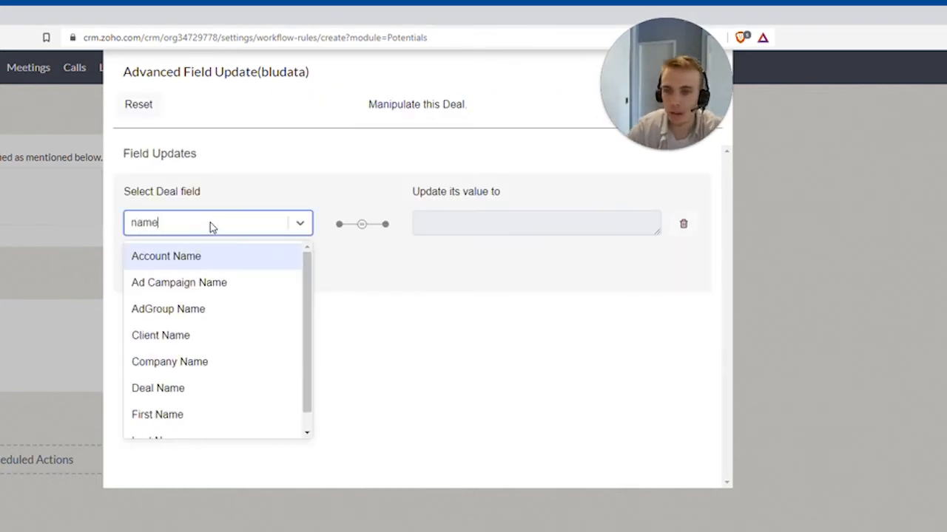
Target the Deal Name field, testing the sample value 'Tom Test's Upsell Deal'
left_click(158, 387)
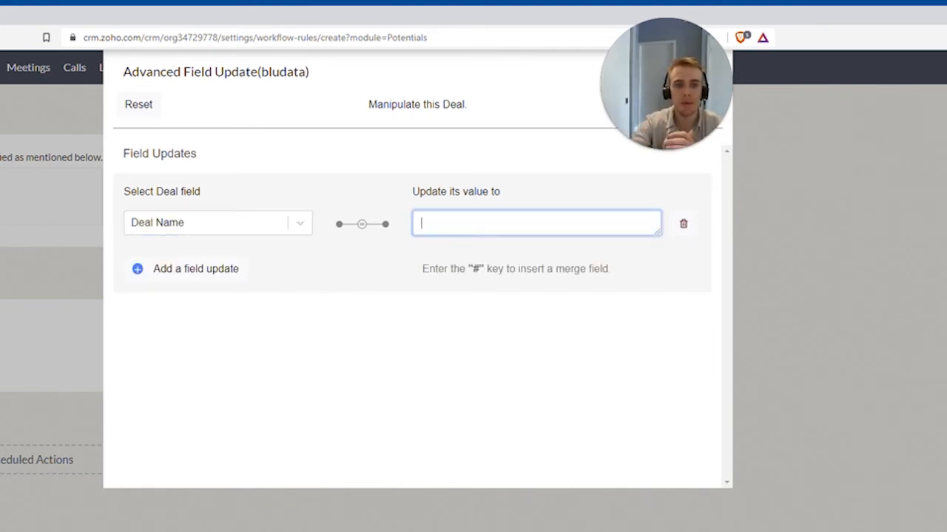
type("Tom")
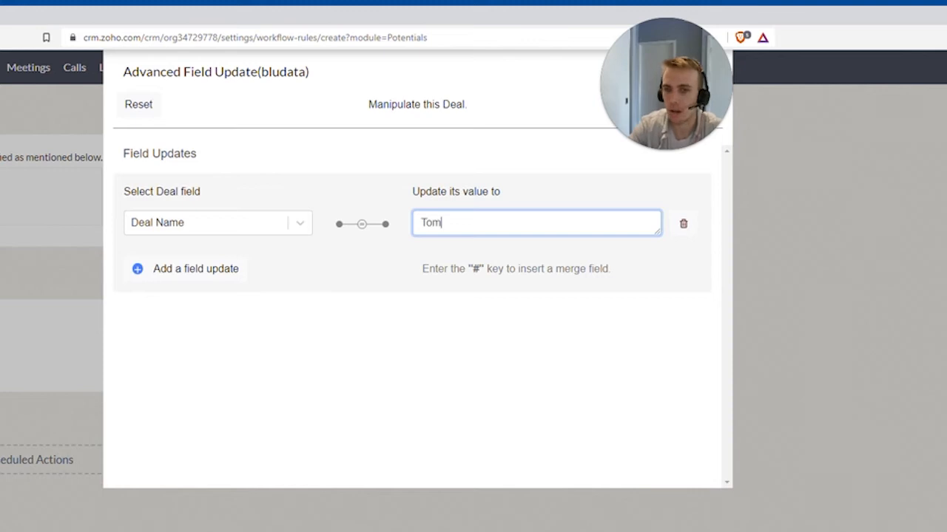
type("Test's")
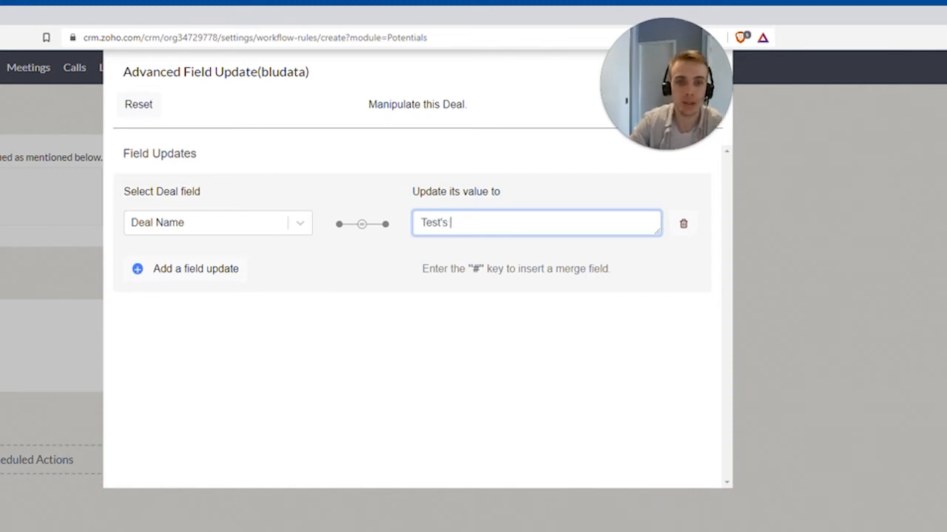
type("Upsell Deal")
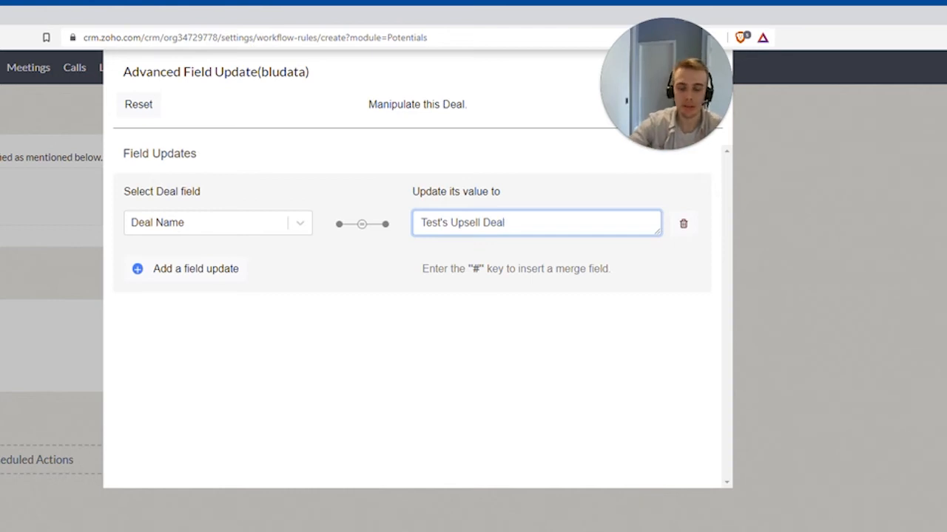
left_click(535, 222)
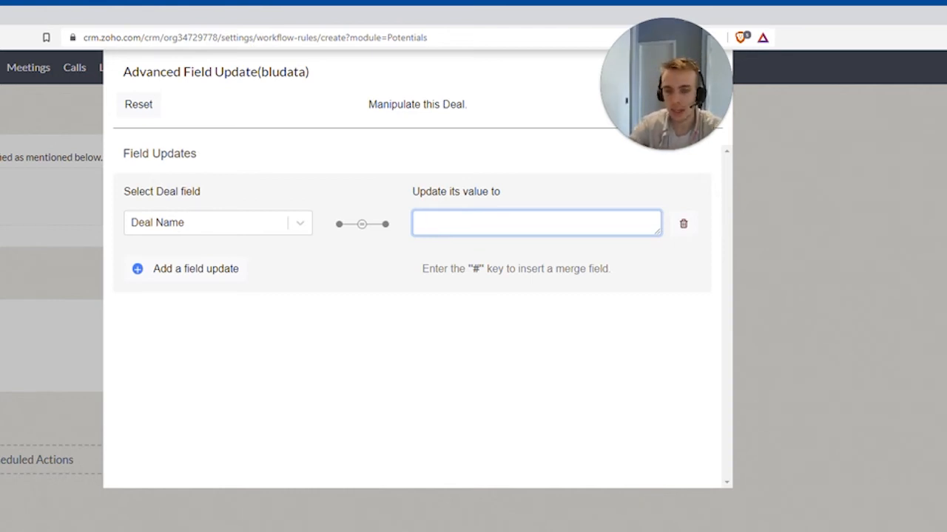
Build the Deal Name value from contact first name, 's, Account Type and 'Deal'
type("#")
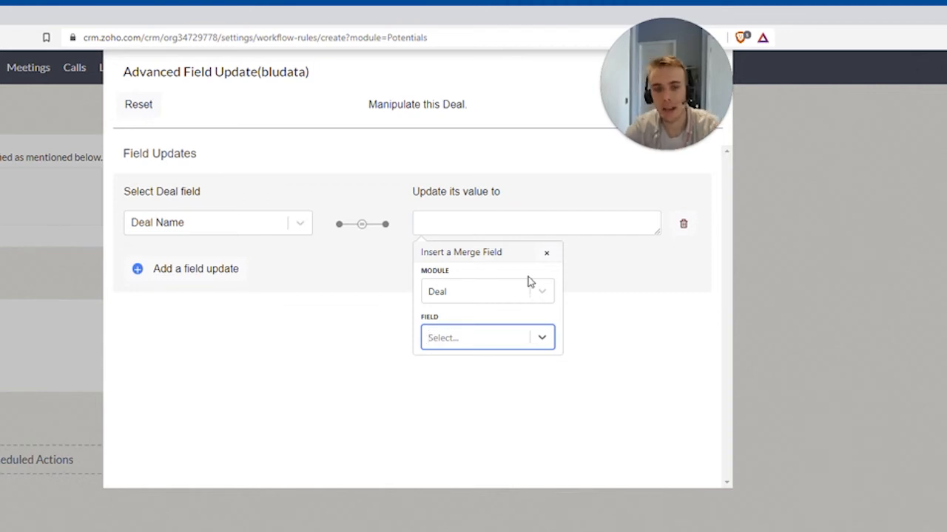
left_click(488, 291)
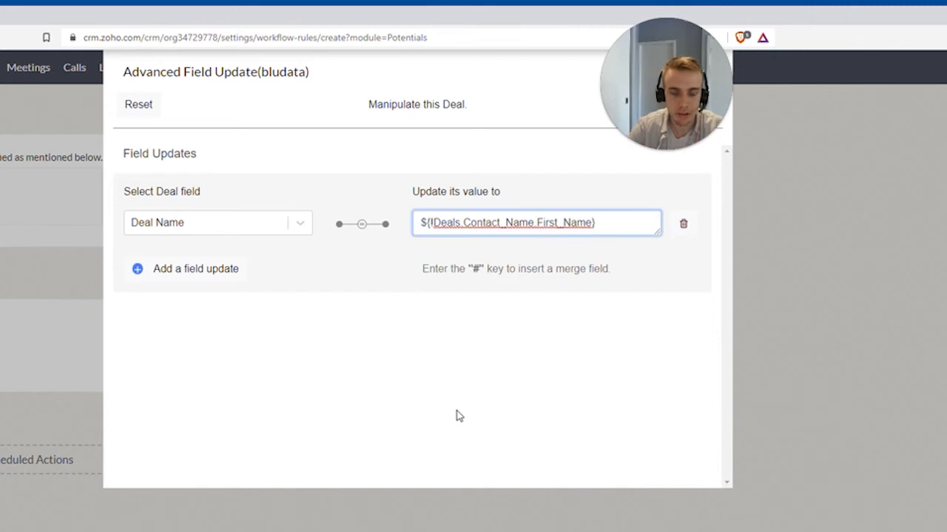
type("'s")
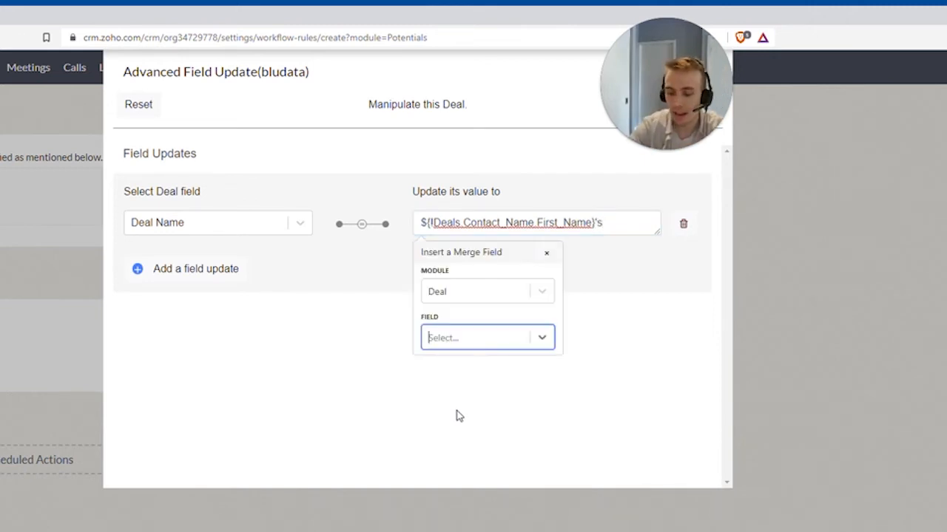
type("accou")
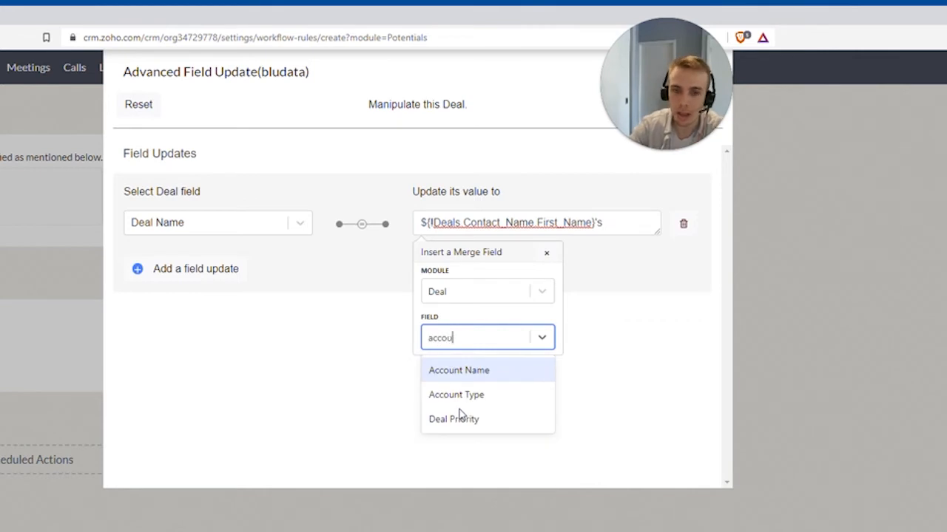
left_click(456, 394)
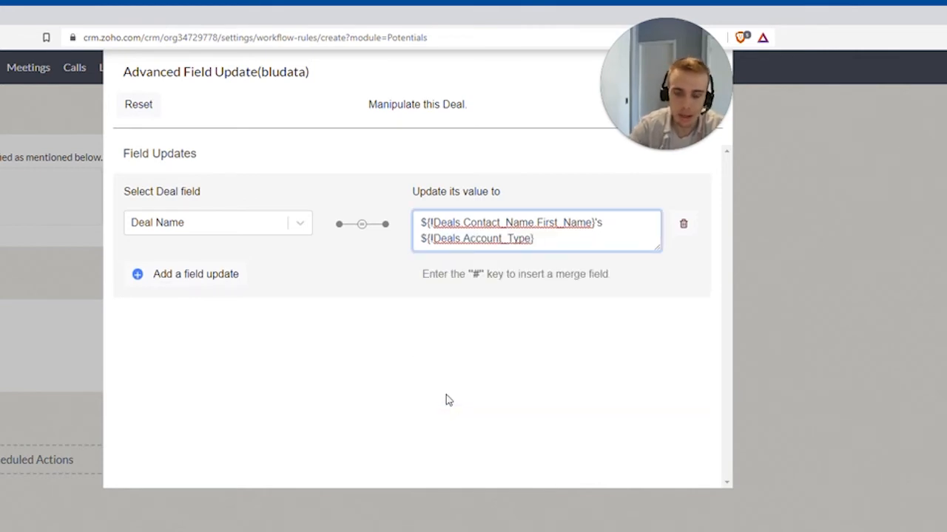
type("Deal")
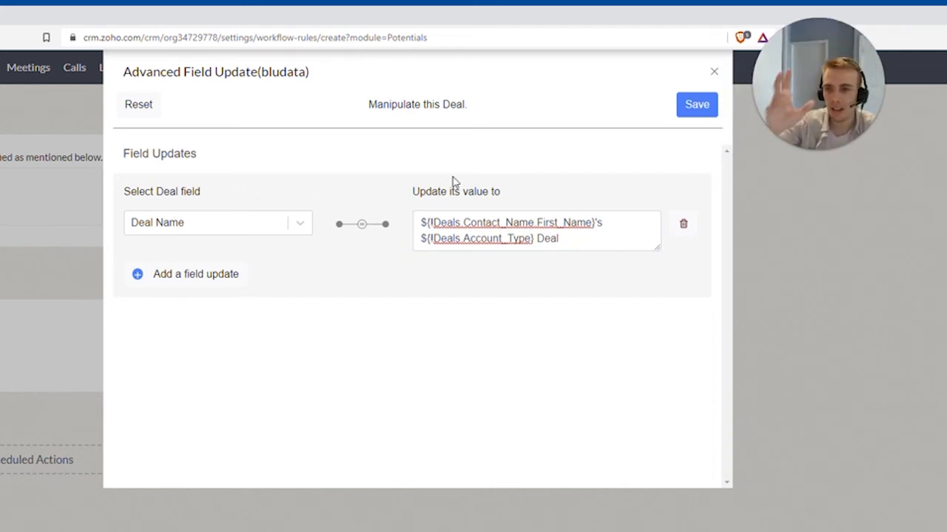
Save the field update mapping, associate it with the rule, and save the workflow
left_click(696, 104)
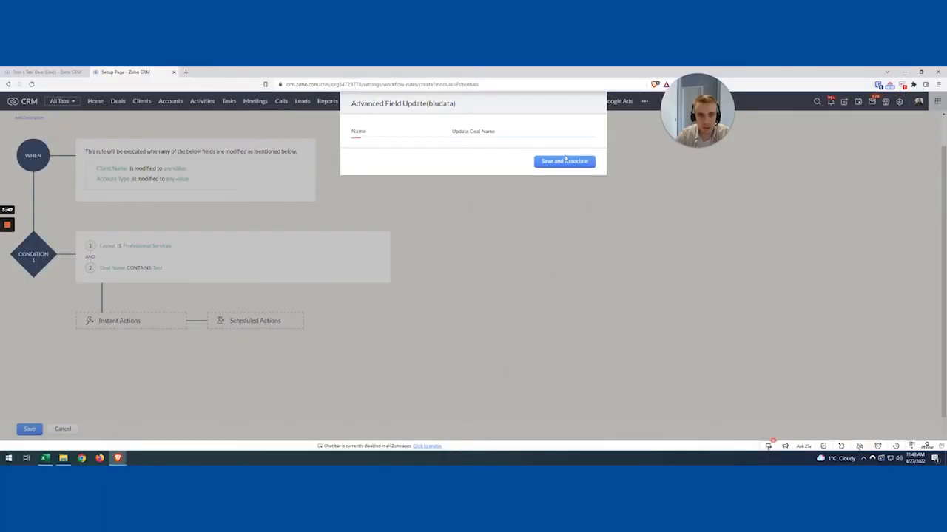
left_click(564, 161)
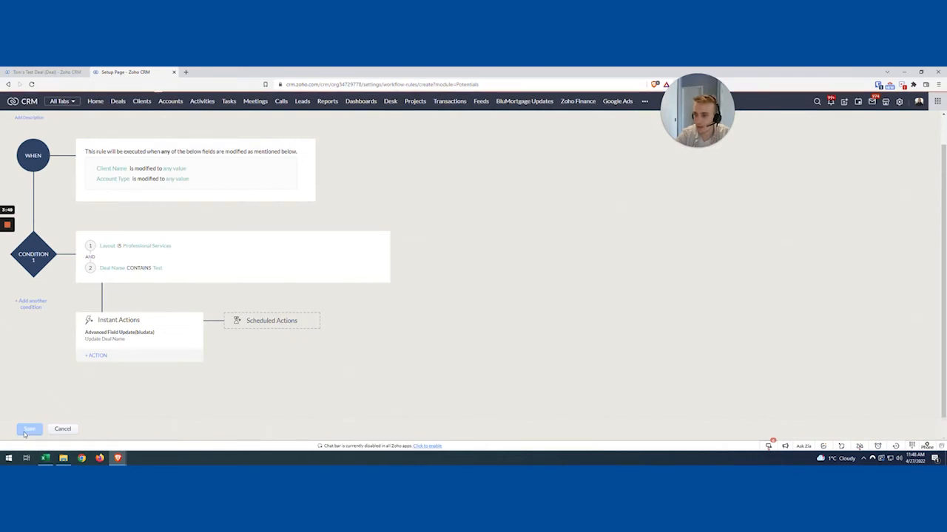
left_click(29, 429)
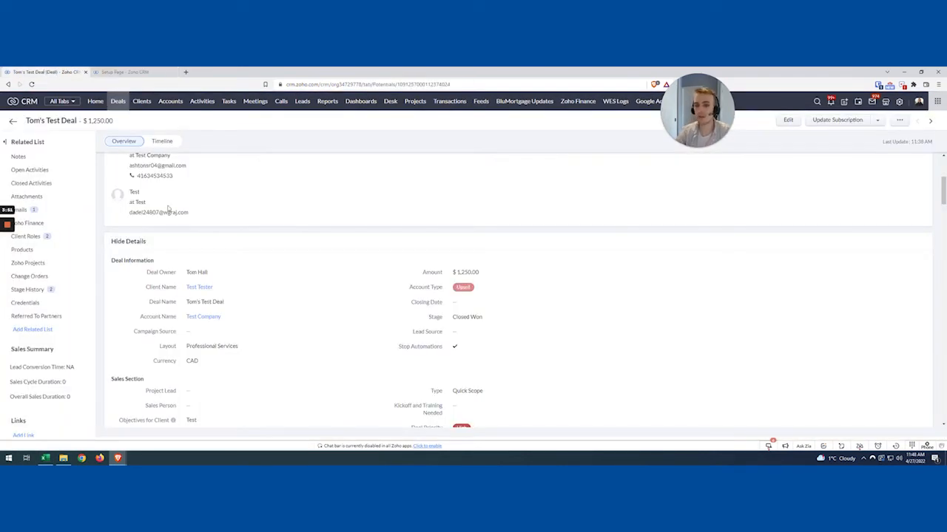
Edit Tom's Test Deal's Account Type inline from Upsell to New
scroll("down", 3)
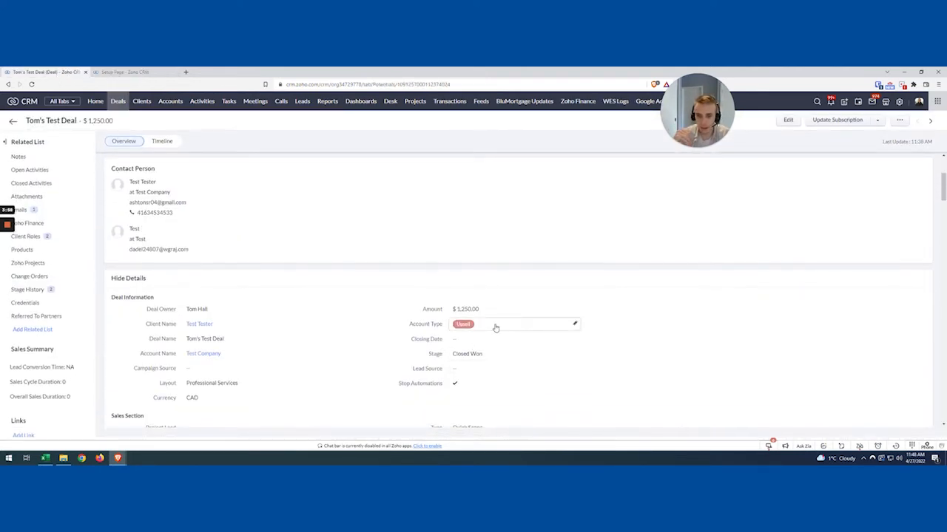
mouse_move(198, 324)
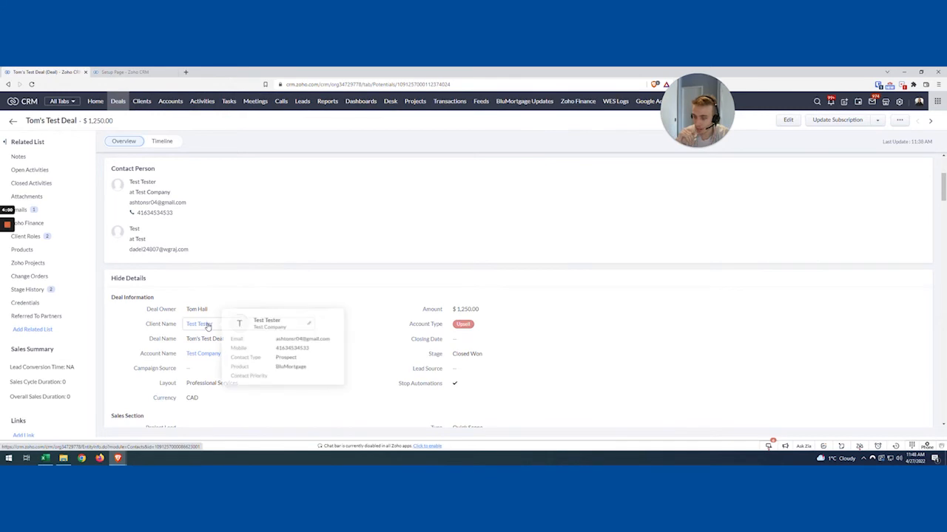
left_click(514, 324)
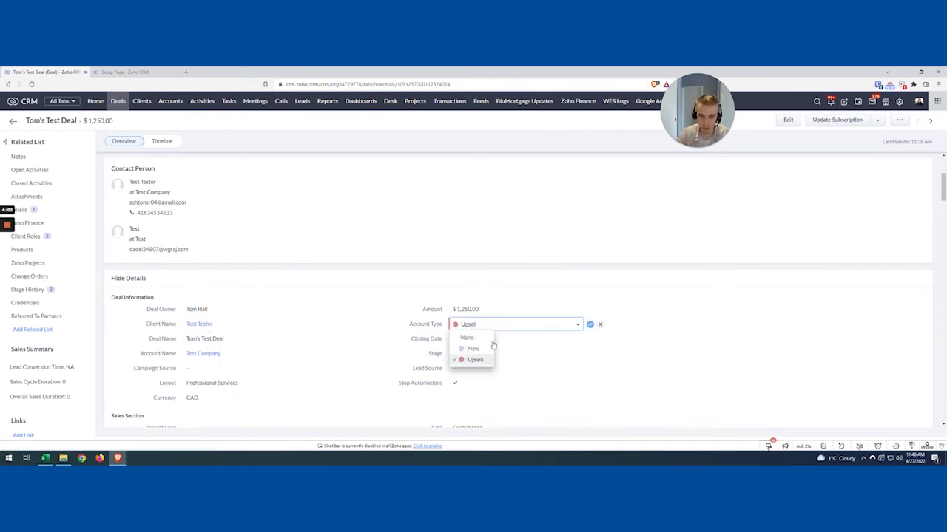
left_click(473, 348)
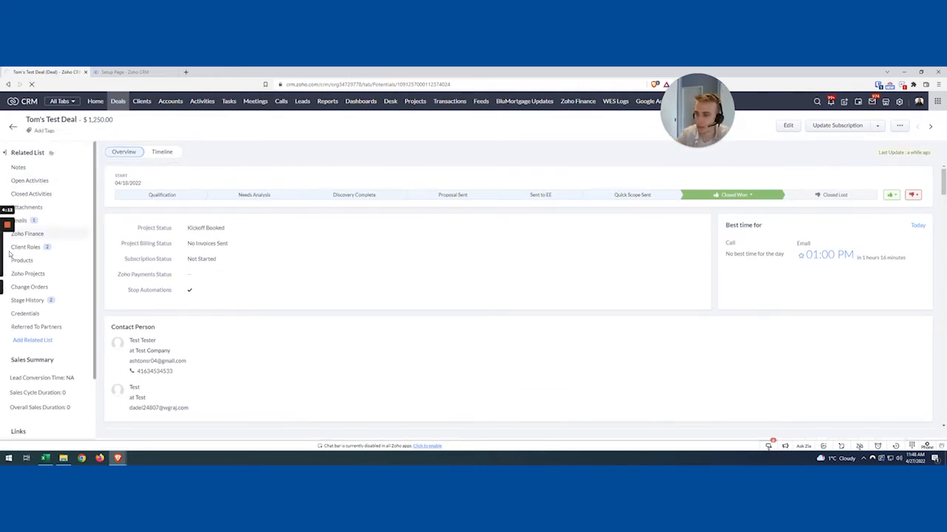
Check the timeline rename to Test's Upsell Deal, then exit Sample Workflow without saving
left_click(162, 152)
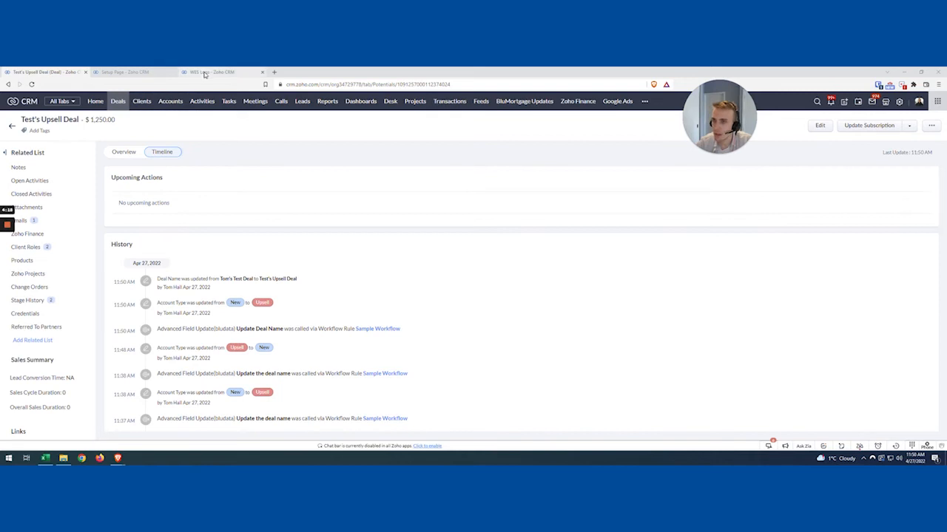
left_click(124, 72)
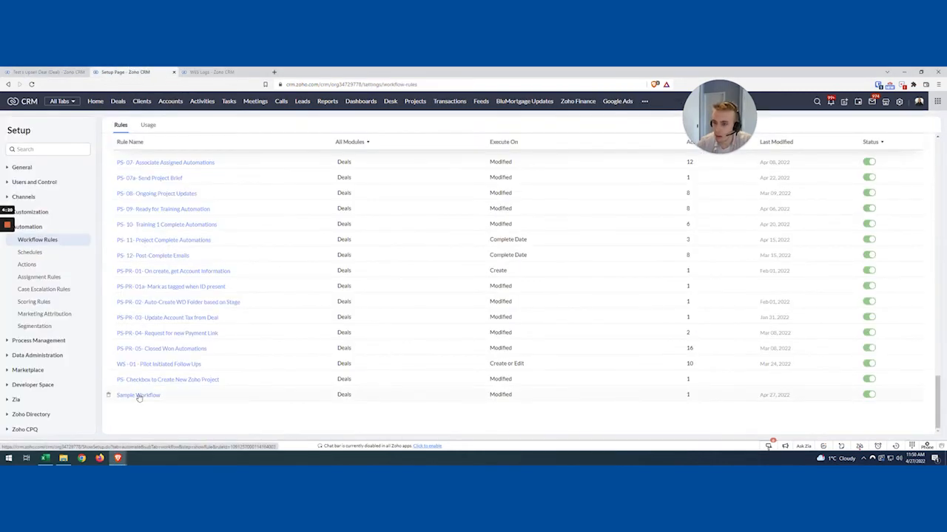
left_click(138, 395)
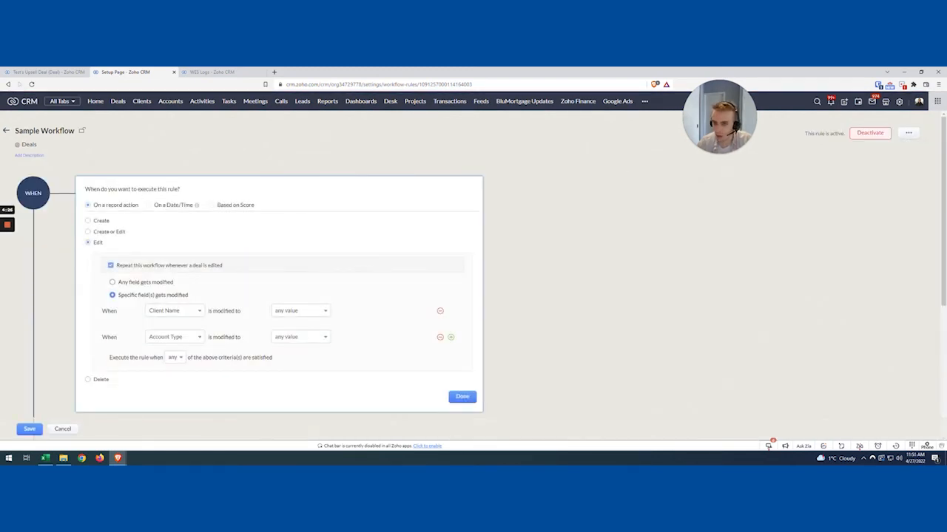
left_click(461, 396)
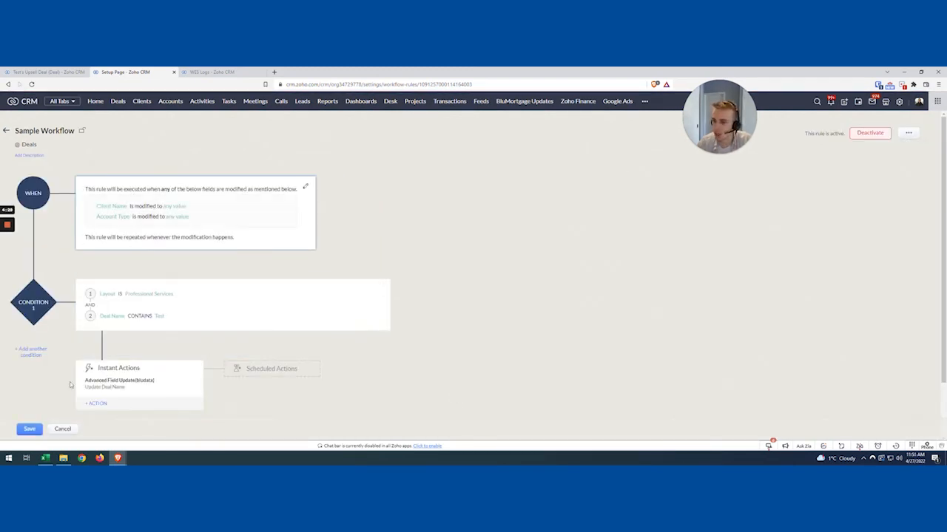
left_click(62, 429)
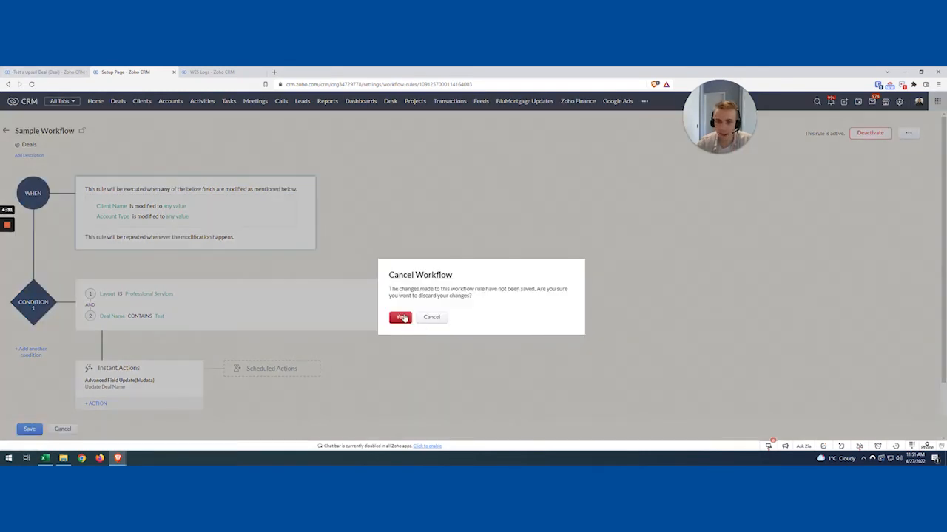
left_click(401, 317)
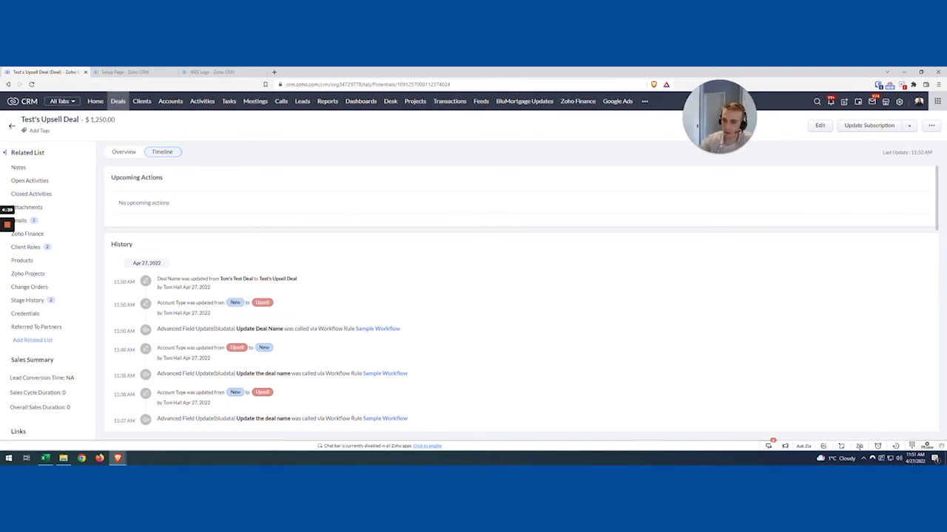
Change the deal's Client Name inline to Tom Testing
double_click(244, 279)
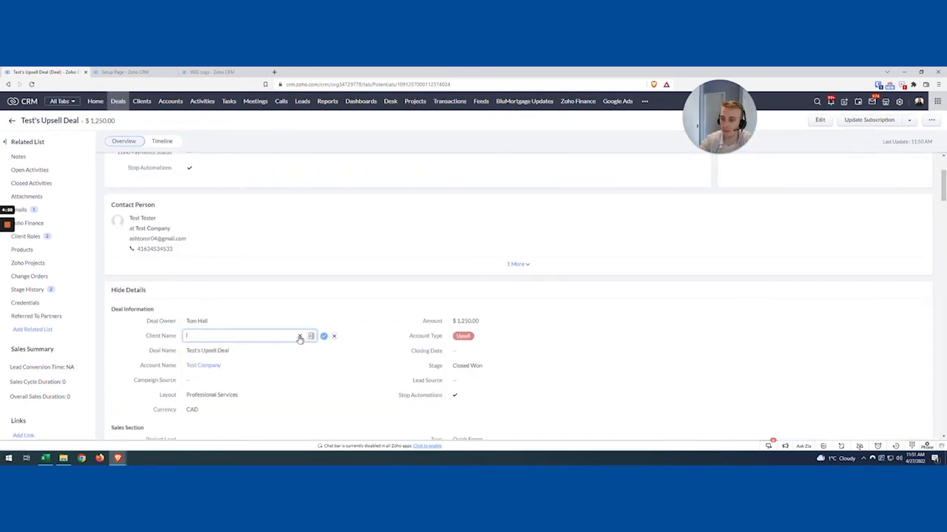
type("tom")
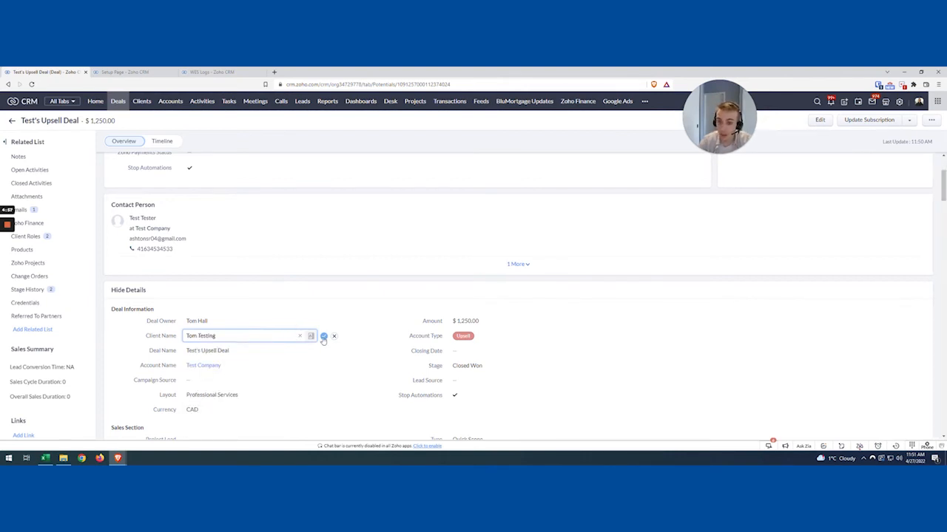
left_click(323, 336)
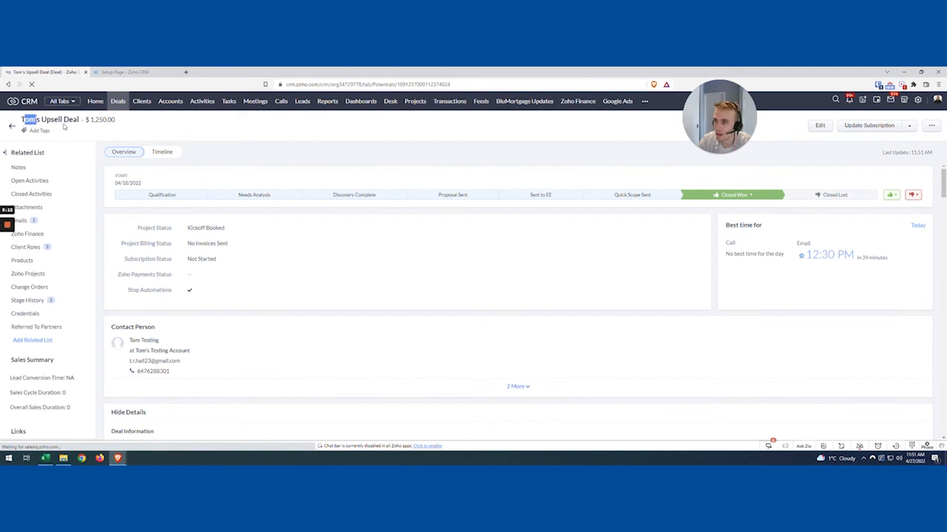
Review the deal timeline entries for the Tom Testing client change and Tom's Upsell Deal rename
left_click(162, 152)
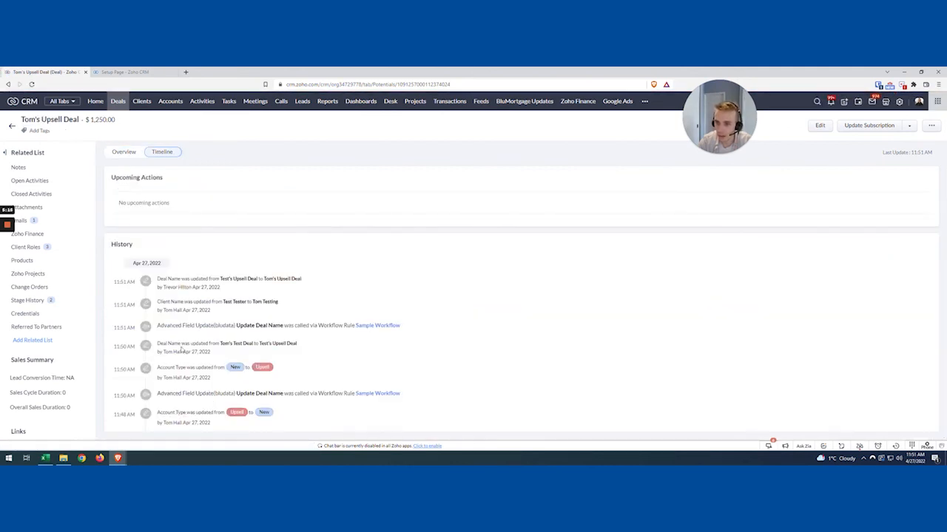
double_click(247, 326)
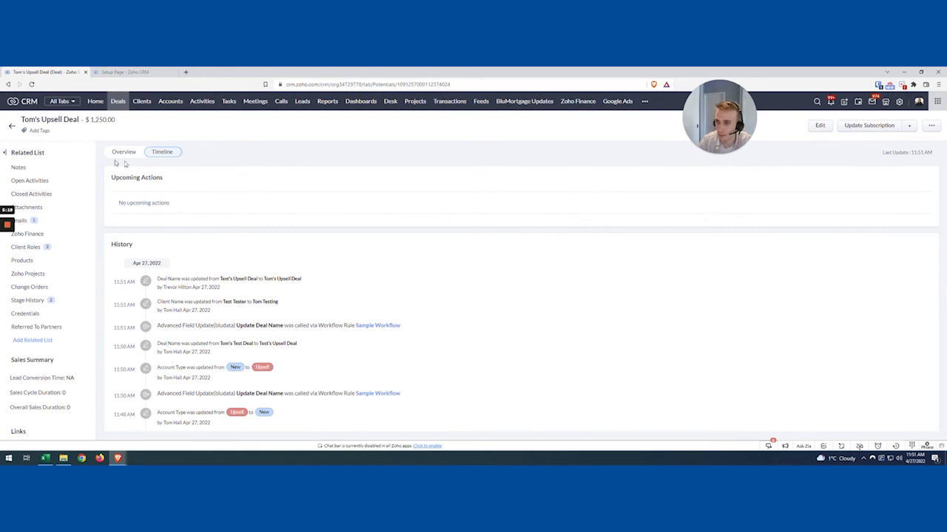
left_click(124, 152)
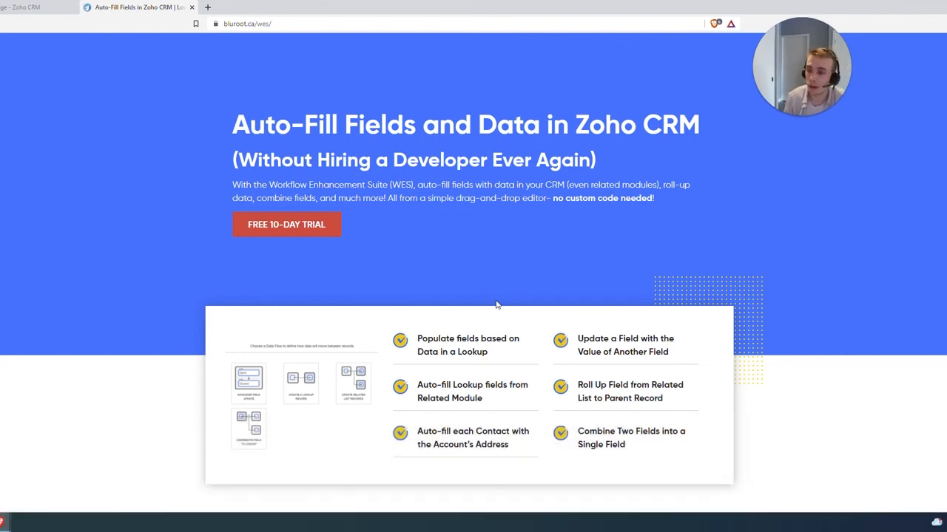
mouse_move(468, 348)
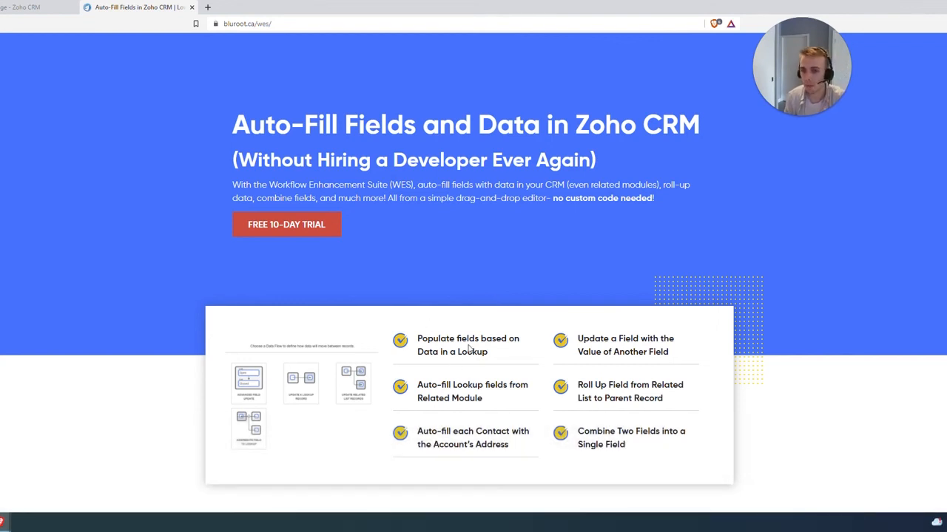
mouse_move(310, 471)
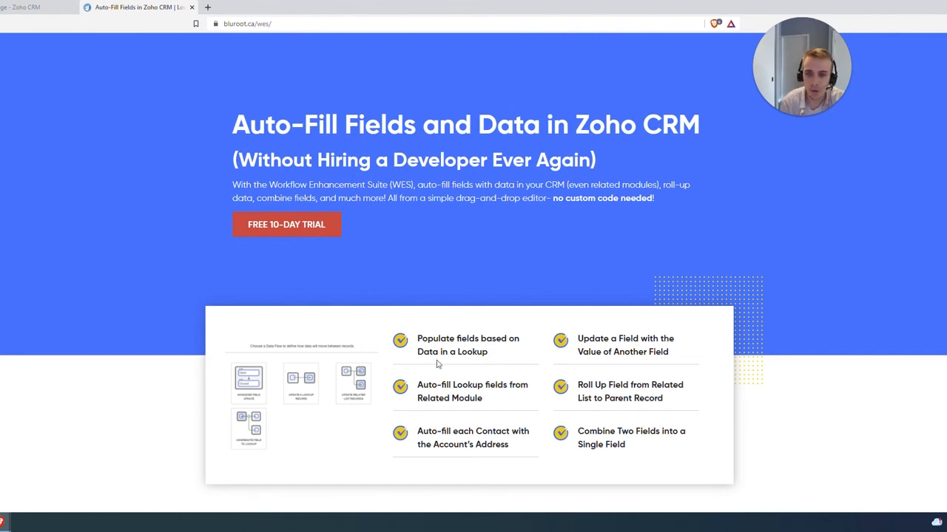
scroll("down", 3)
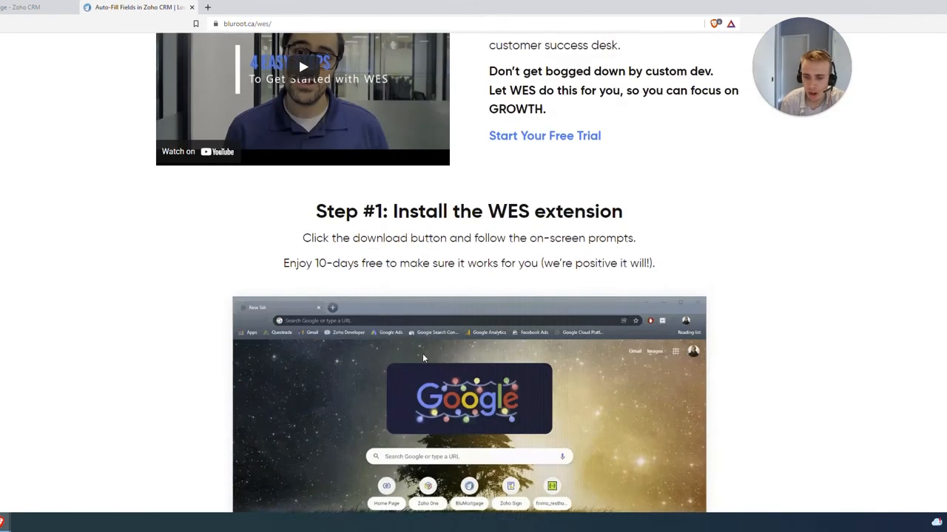
scroll("down", 3)
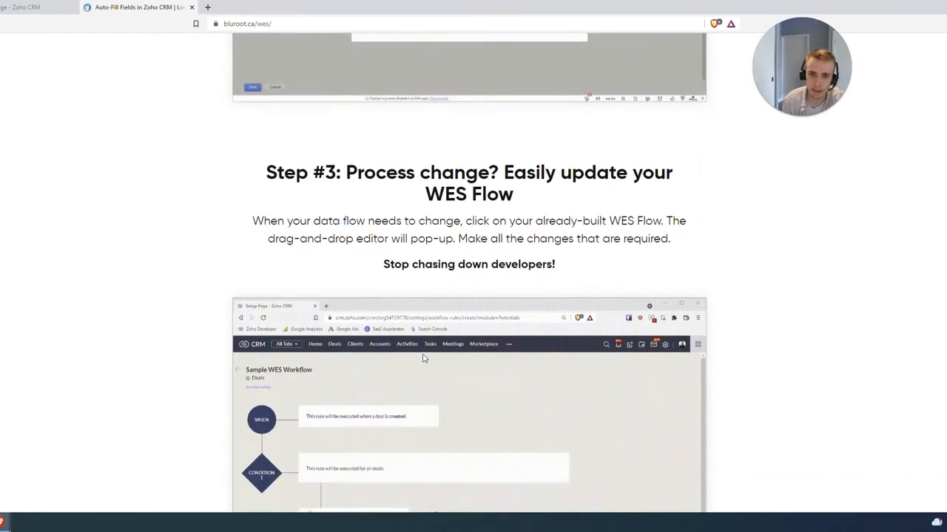
scroll("down", 3)
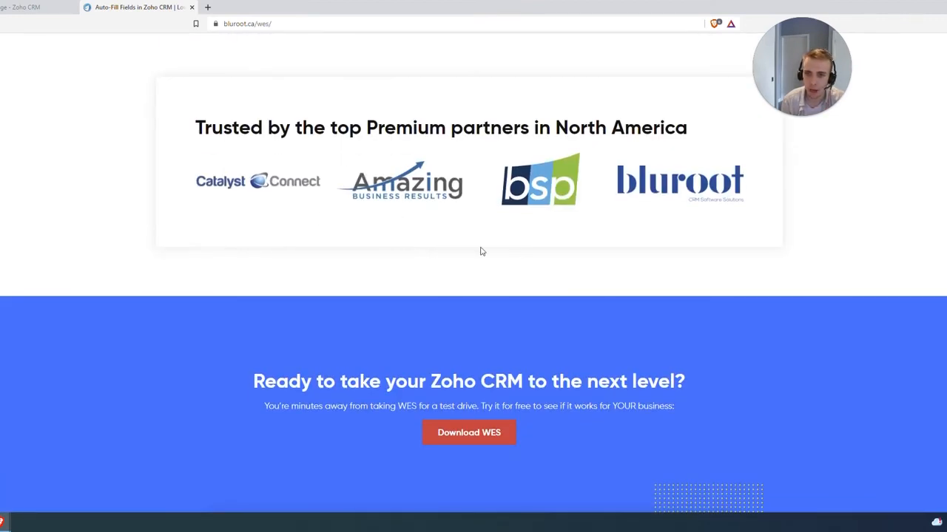
scroll("down", 3)
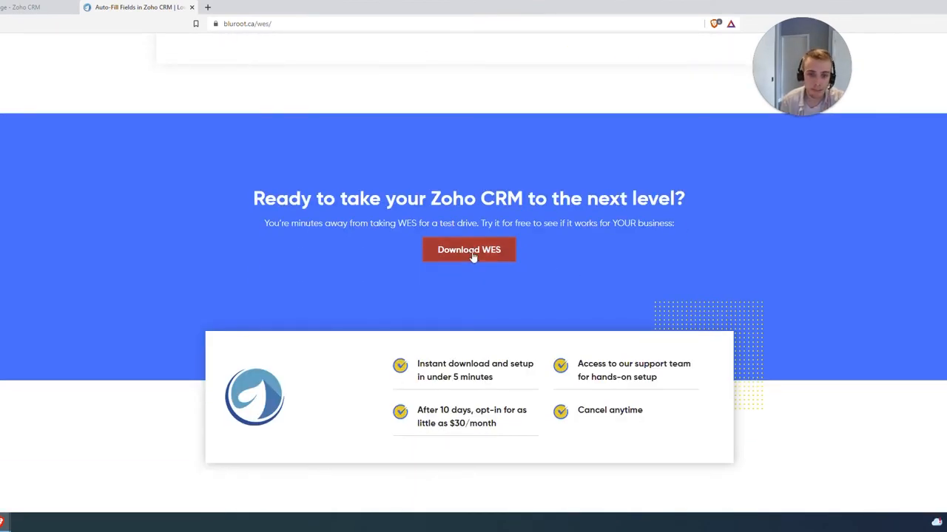
scroll("down", 3)
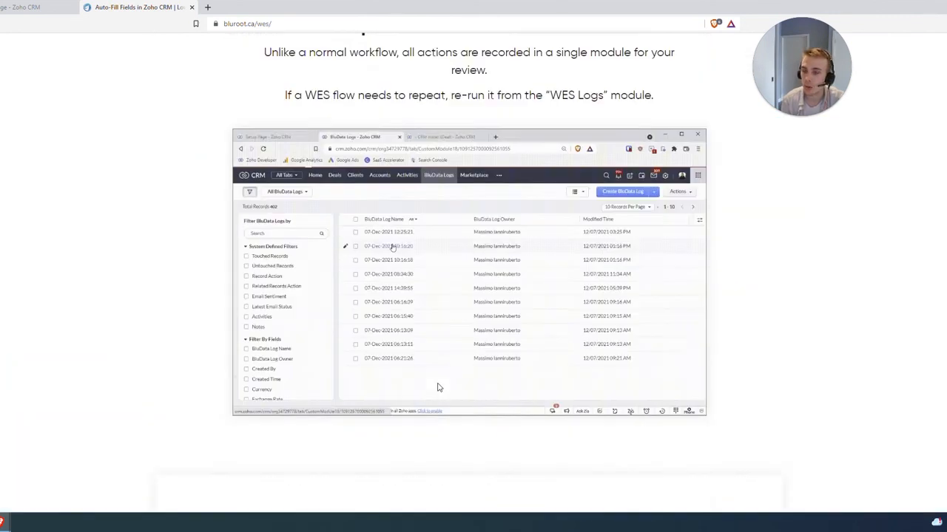
scroll("down", 3)
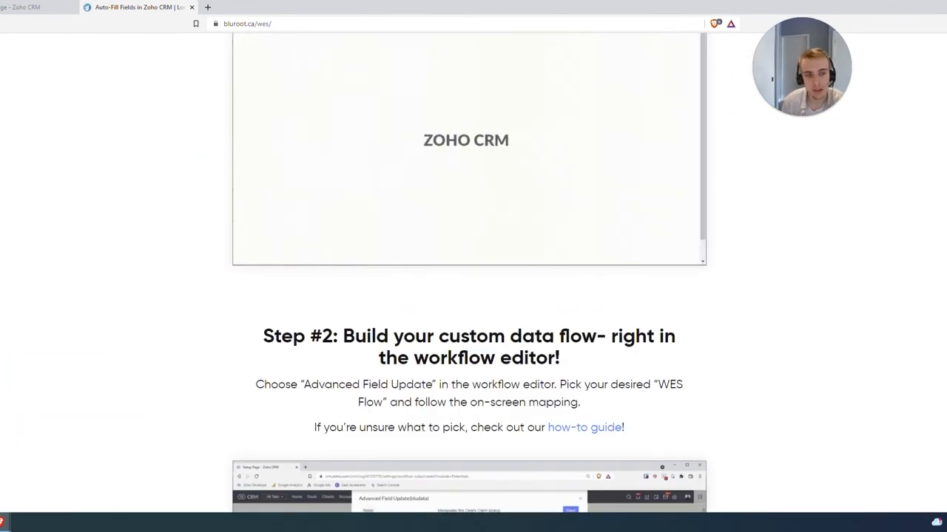